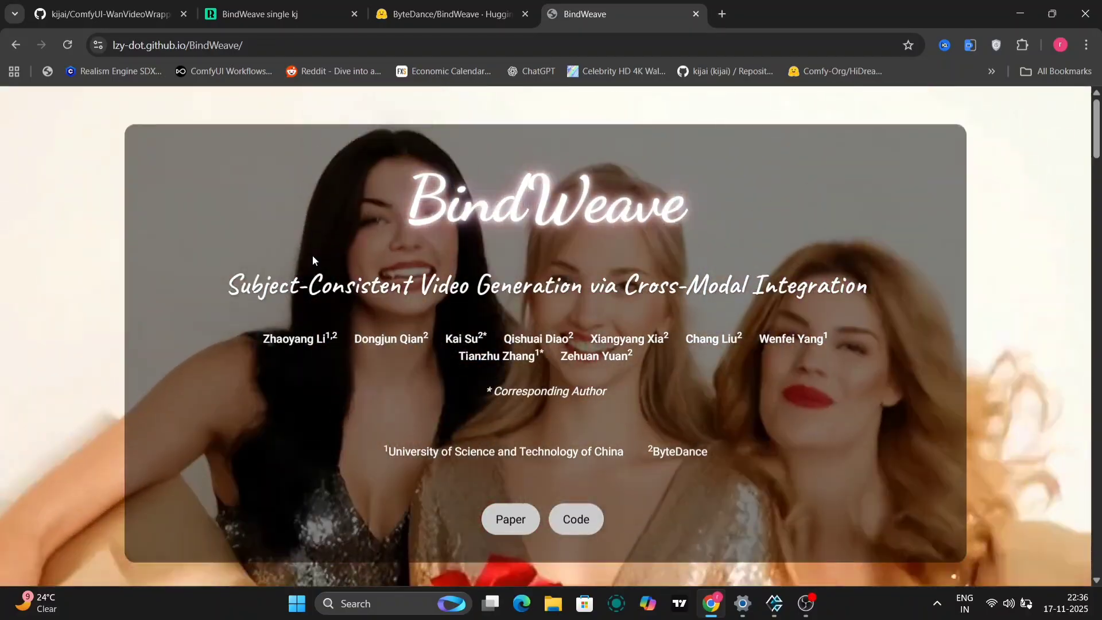
# Step: Highlight the BindWeave subtitle and scroll past the abstract to Single-human-to-video
pyautogui.moveTo(229, 284); pyautogui.dragTo(840, 285)
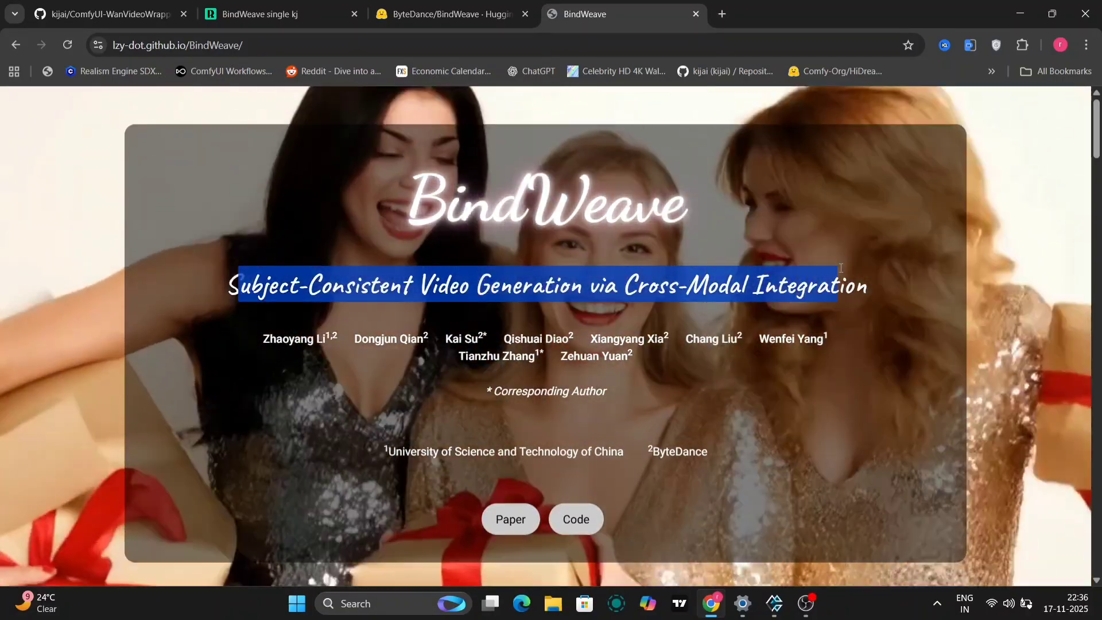
pyautogui.scroll(-3)
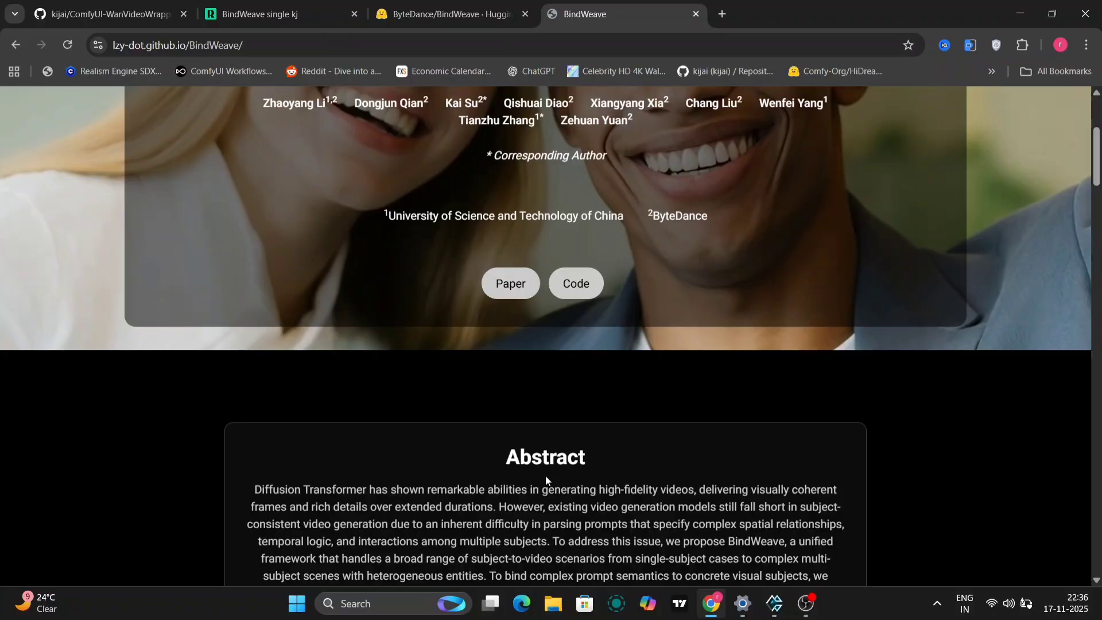
pyautogui.scroll(-3)
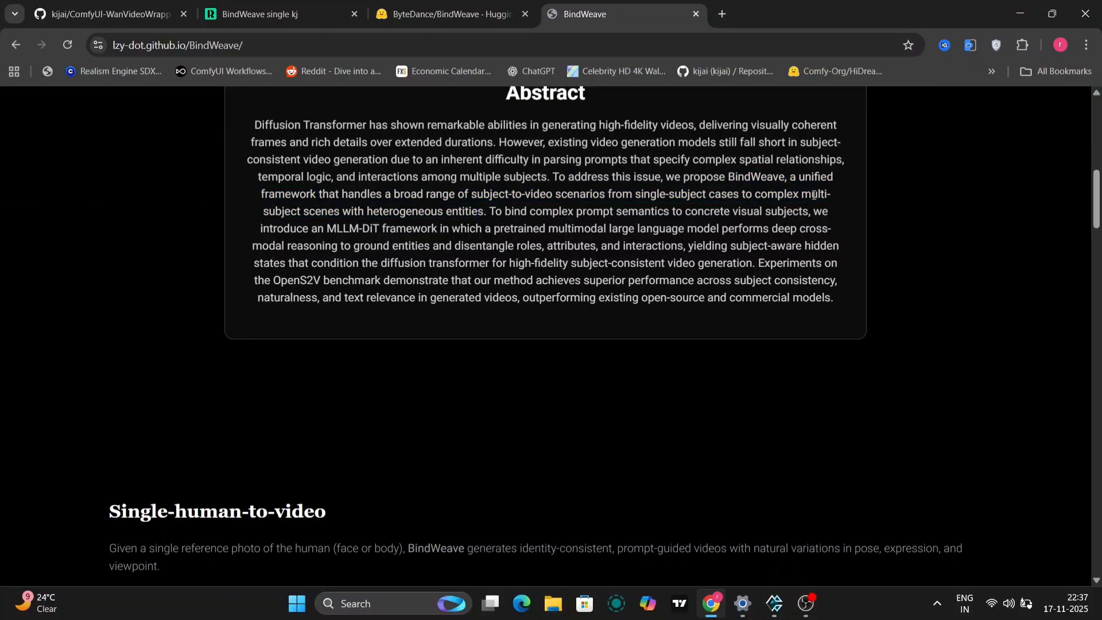
pyautogui.scroll(-3)
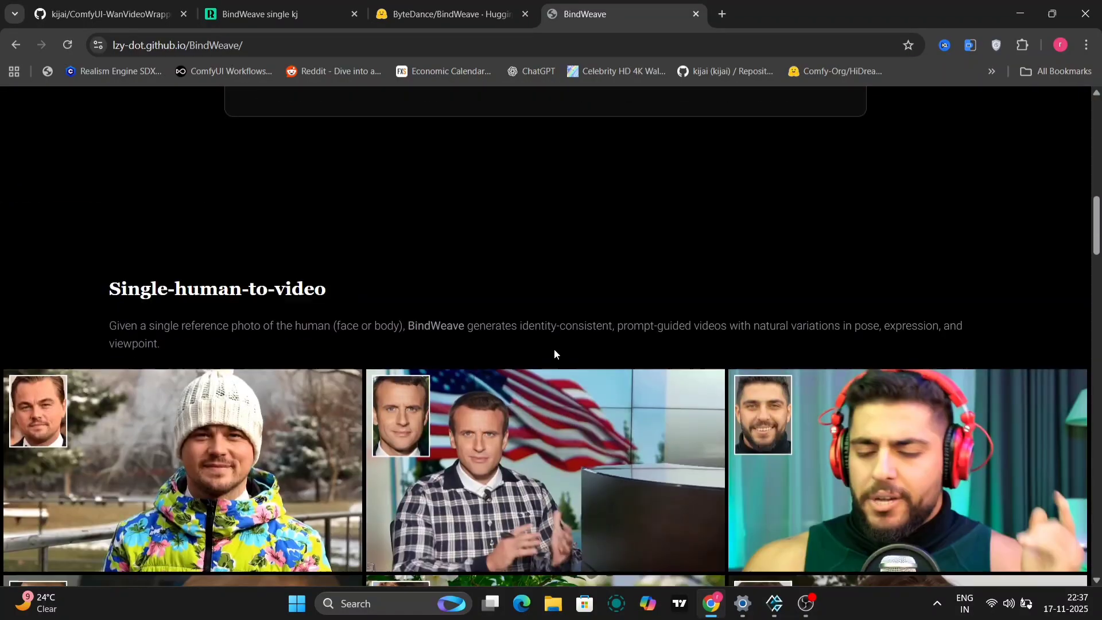
# Step: Browse the single-human example clips and their prompts down to Multi-human-to-video
pyautogui.scroll(-3)
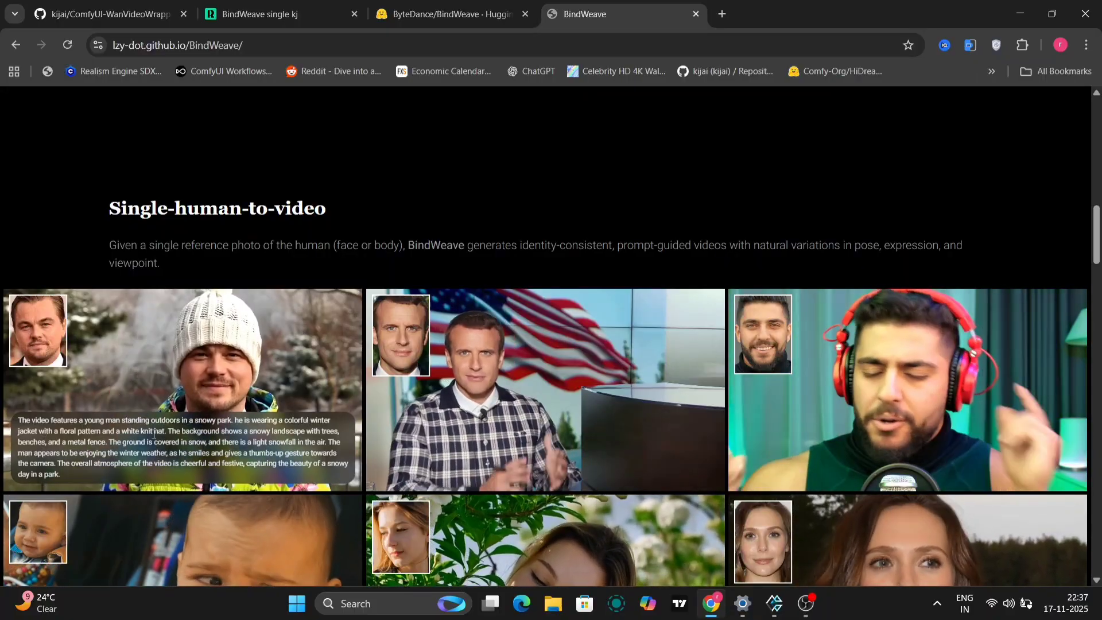
pyautogui.scroll(-3)
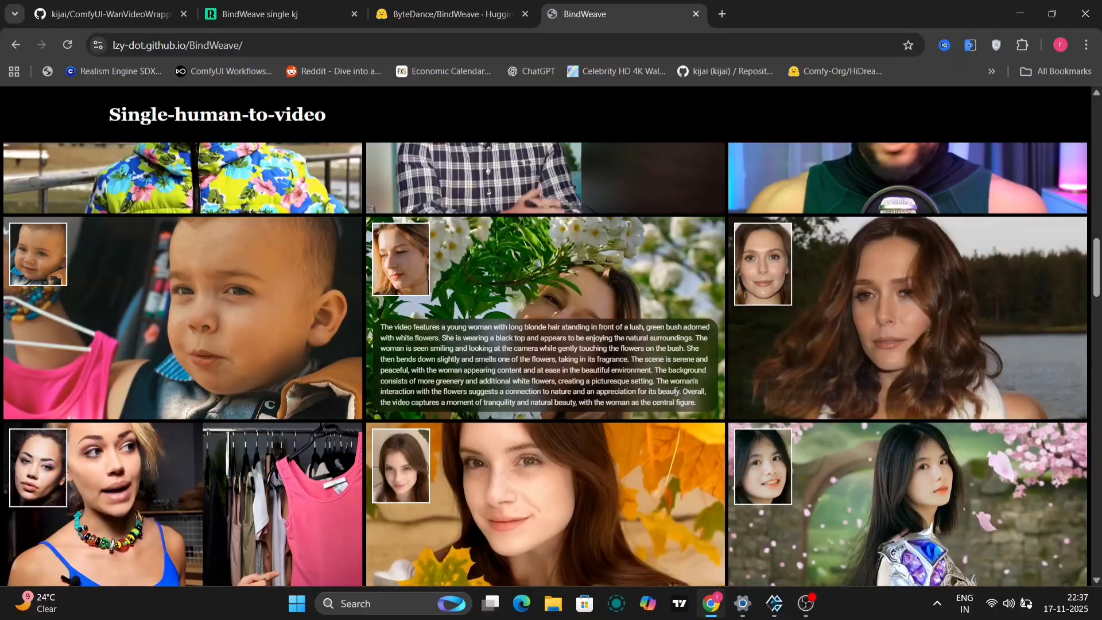
pyautogui.scroll(-3)
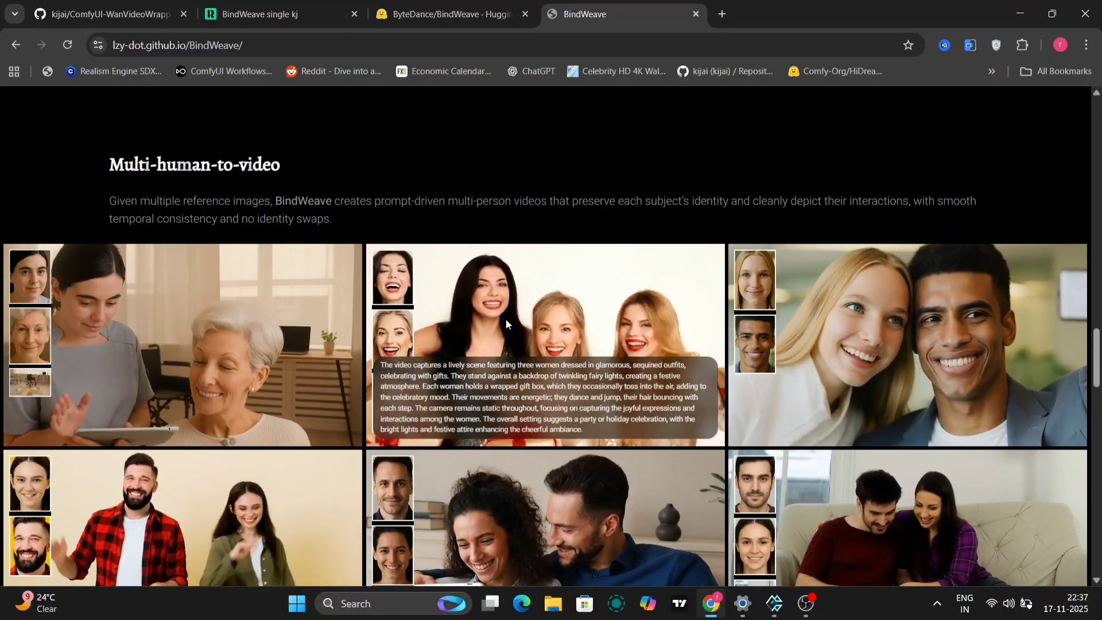
# Step: Skim down through multi-human and human-entity sections to the BibTeX, then head back up
pyautogui.scroll(-3)
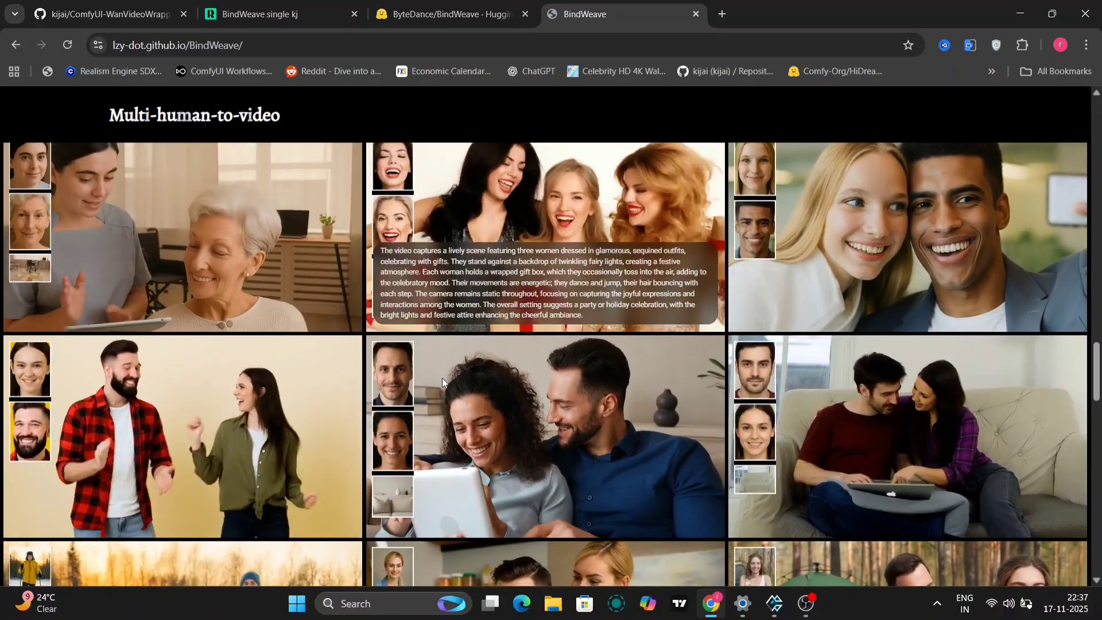
pyautogui.scroll(-3)
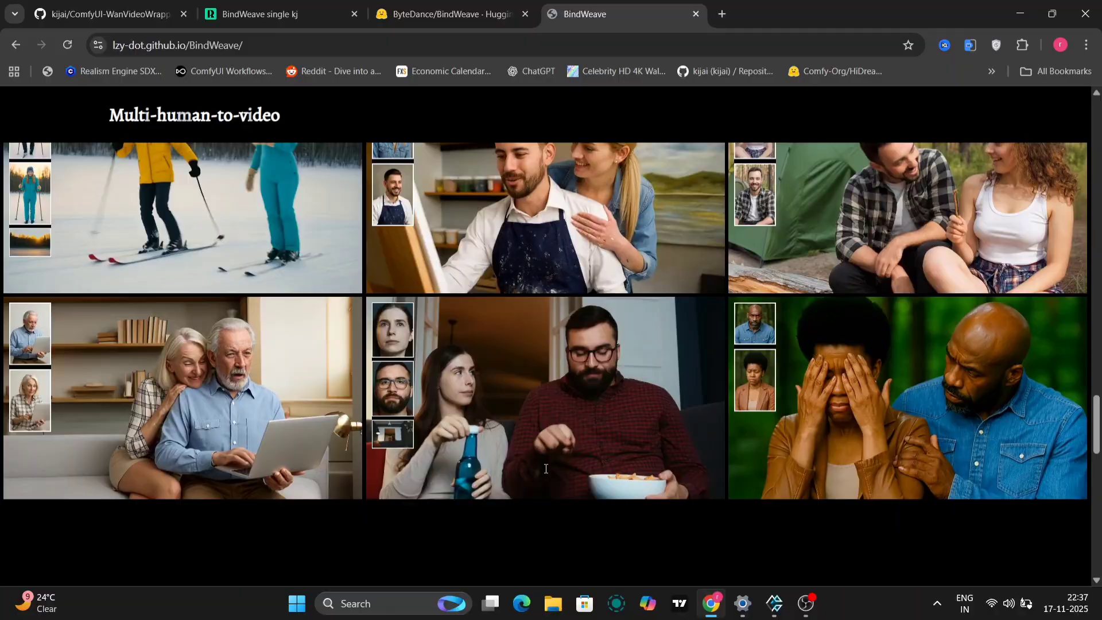
pyautogui.scroll(-3)
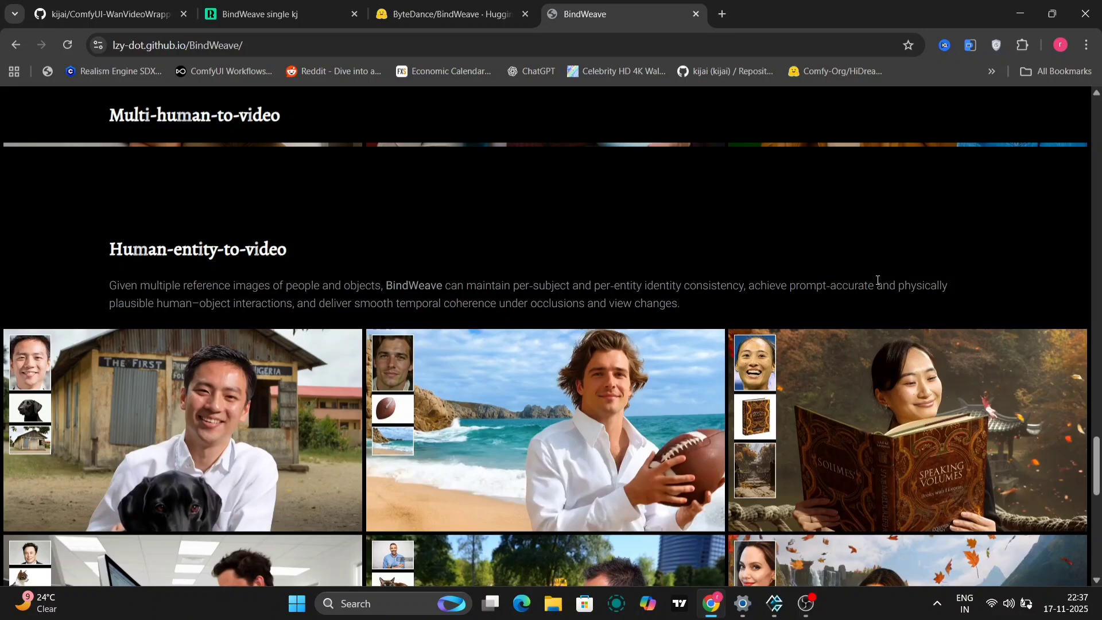
pyautogui.scroll(-3)
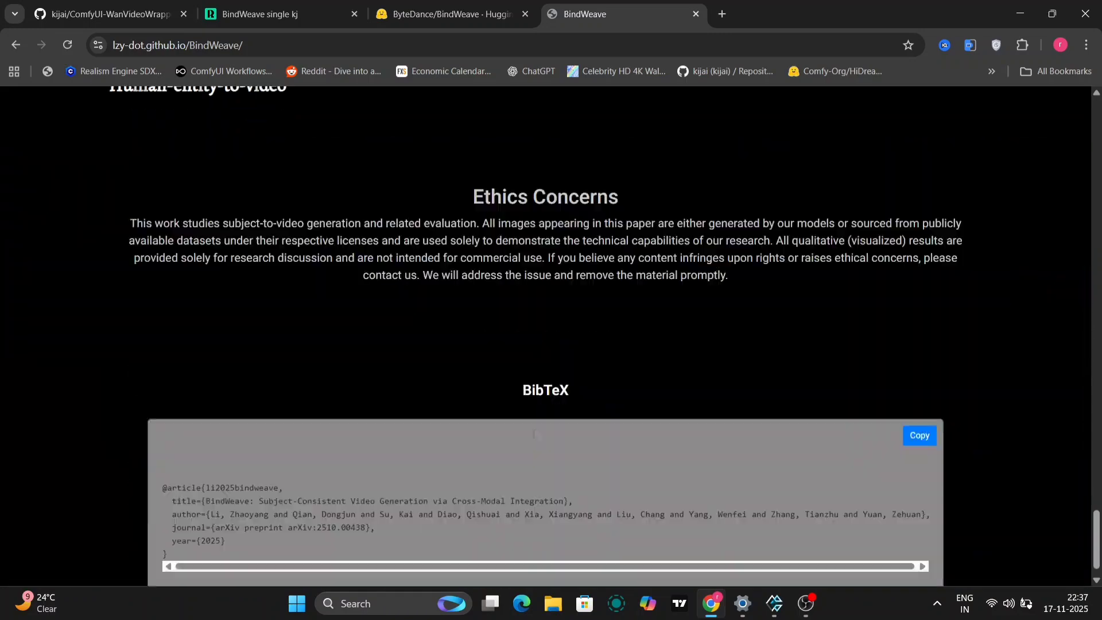
pyautogui.scroll(3)
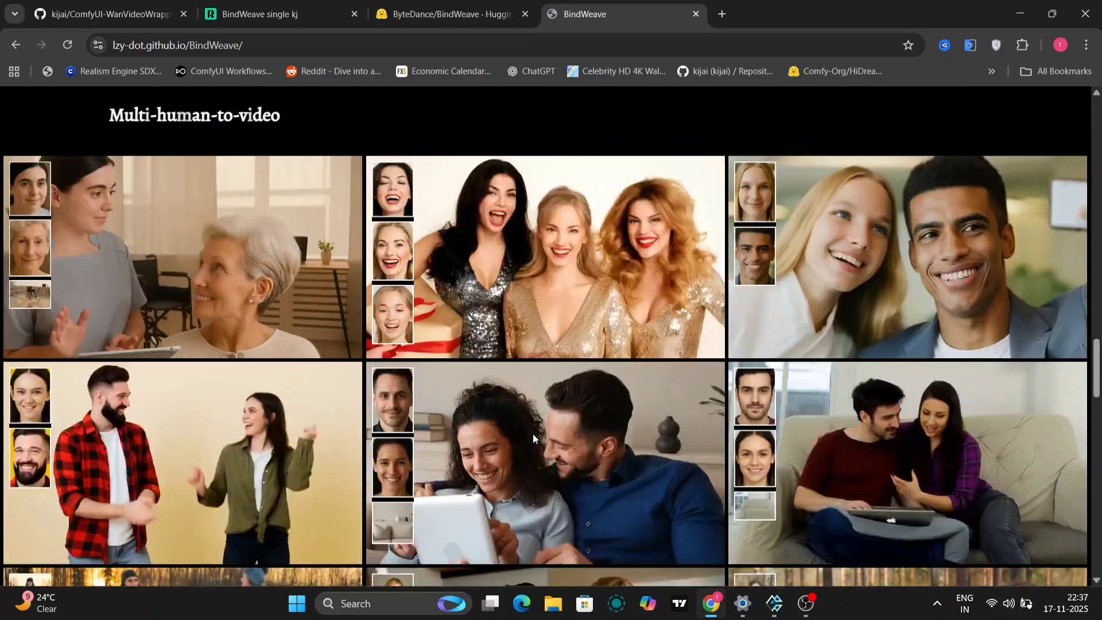
pyautogui.click(454, 13)
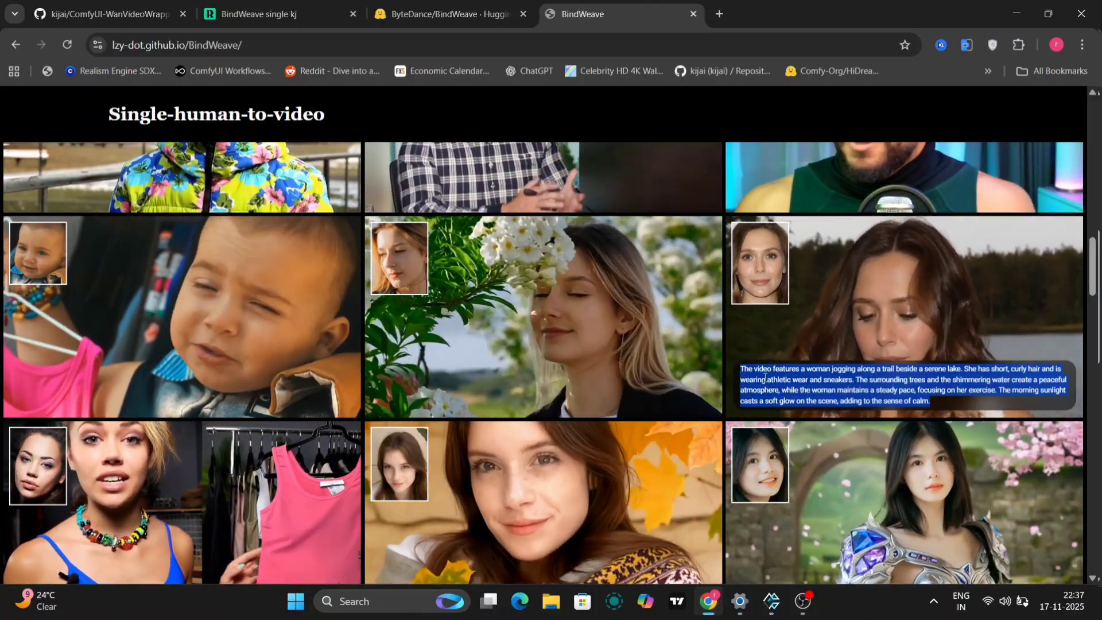
# Step: On the ByteDance/BindWeave model page, highlight the 57.61% OpenS2V-Eval total score
pyautogui.click(450, 14)
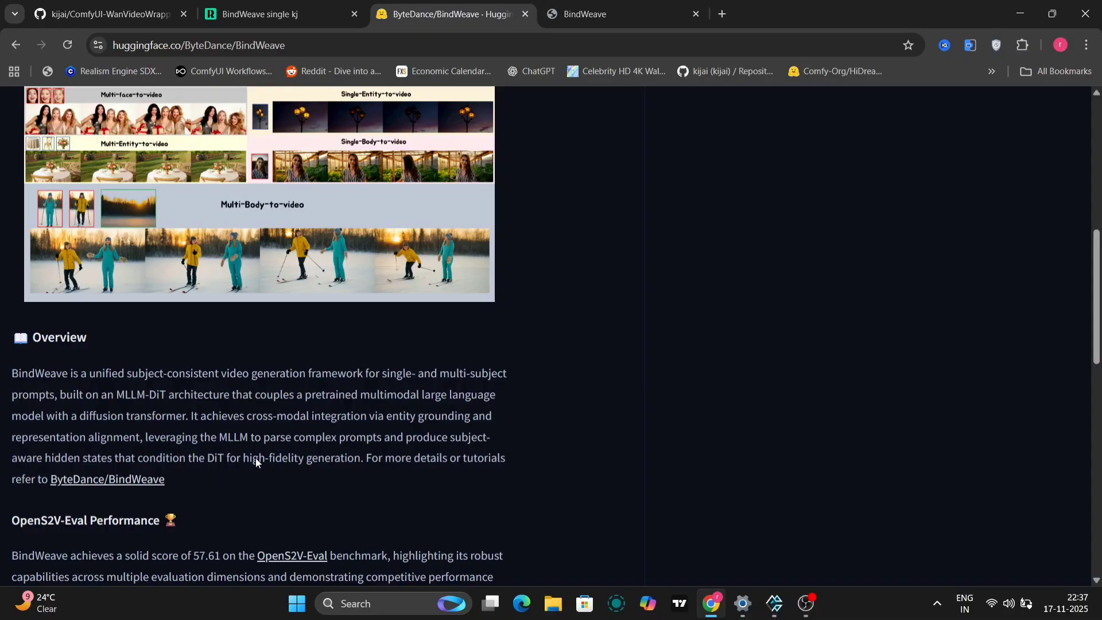
pyautogui.scroll(-3)
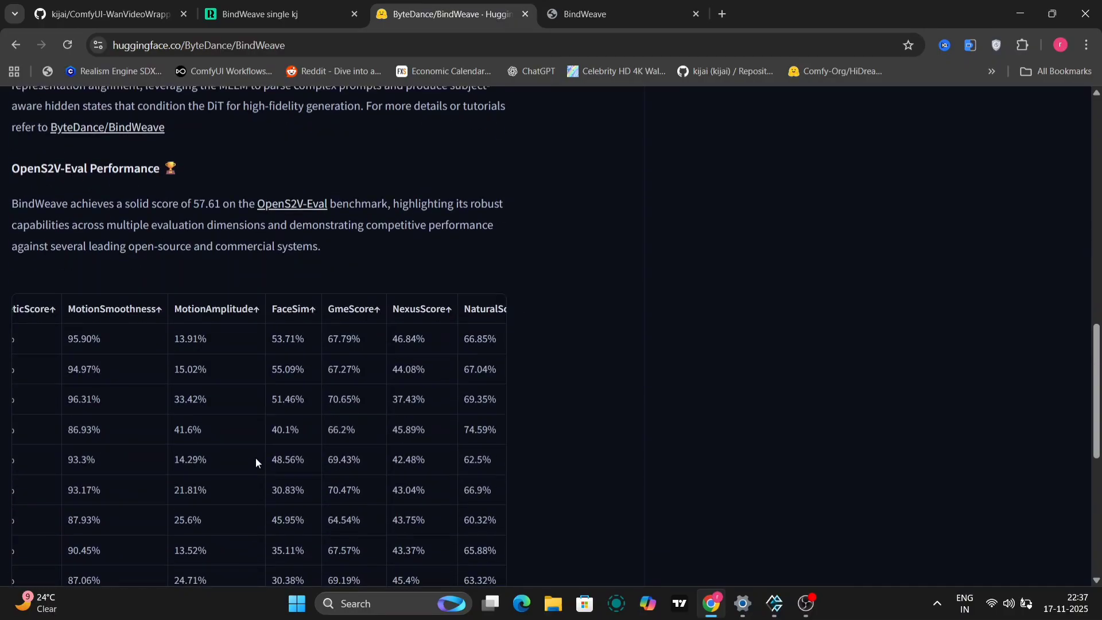
pyautogui.scroll(-3)
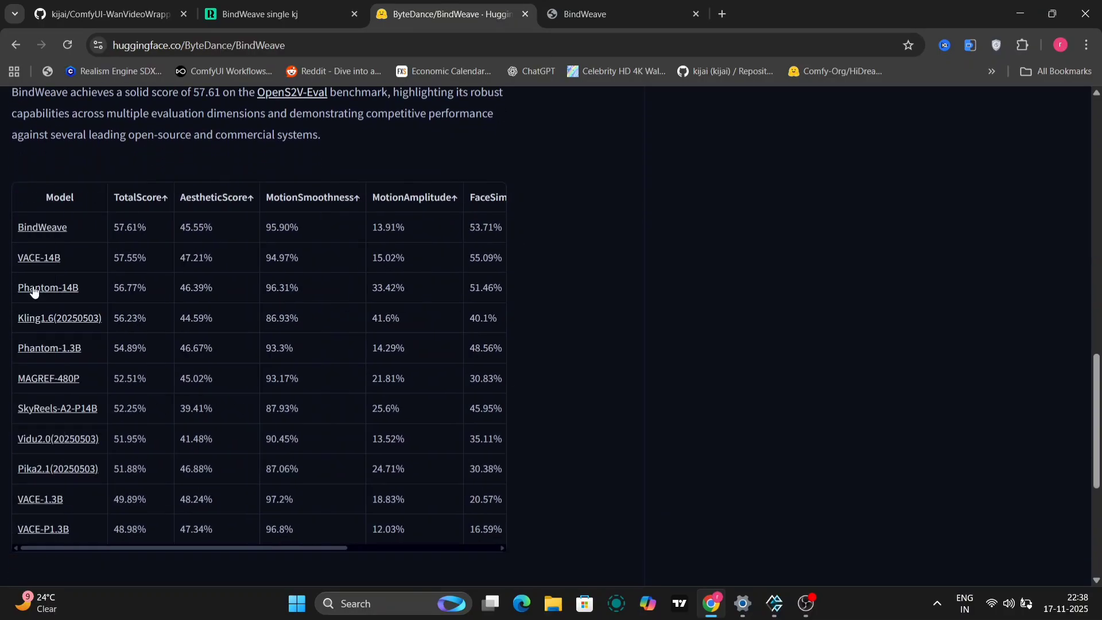
pyautogui.moveTo(125, 225)
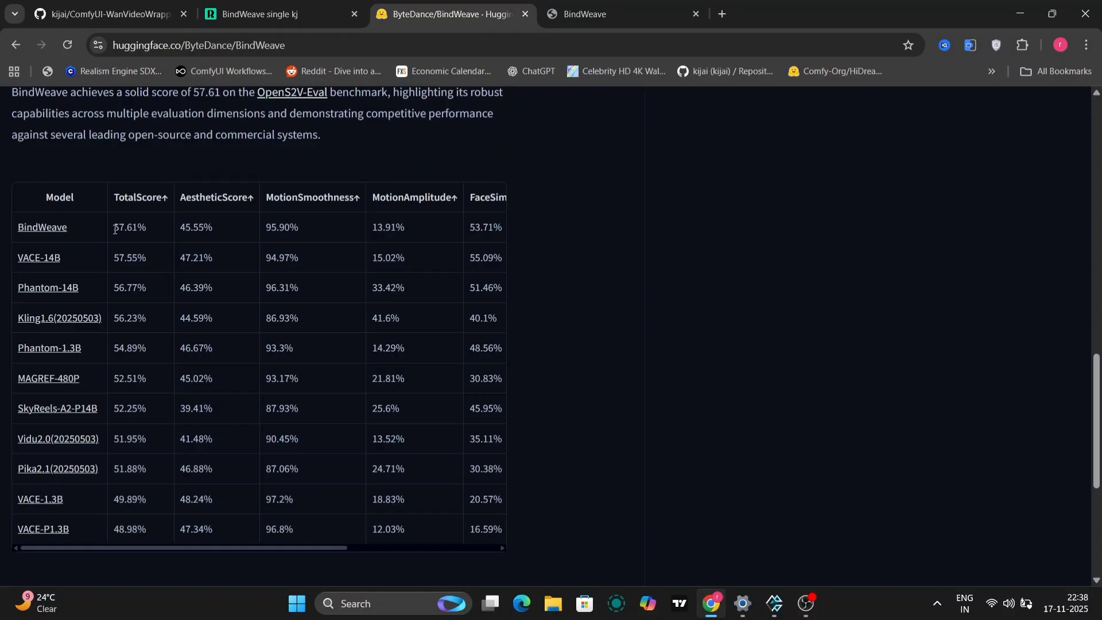
pyautogui.doubleClick(129, 227)
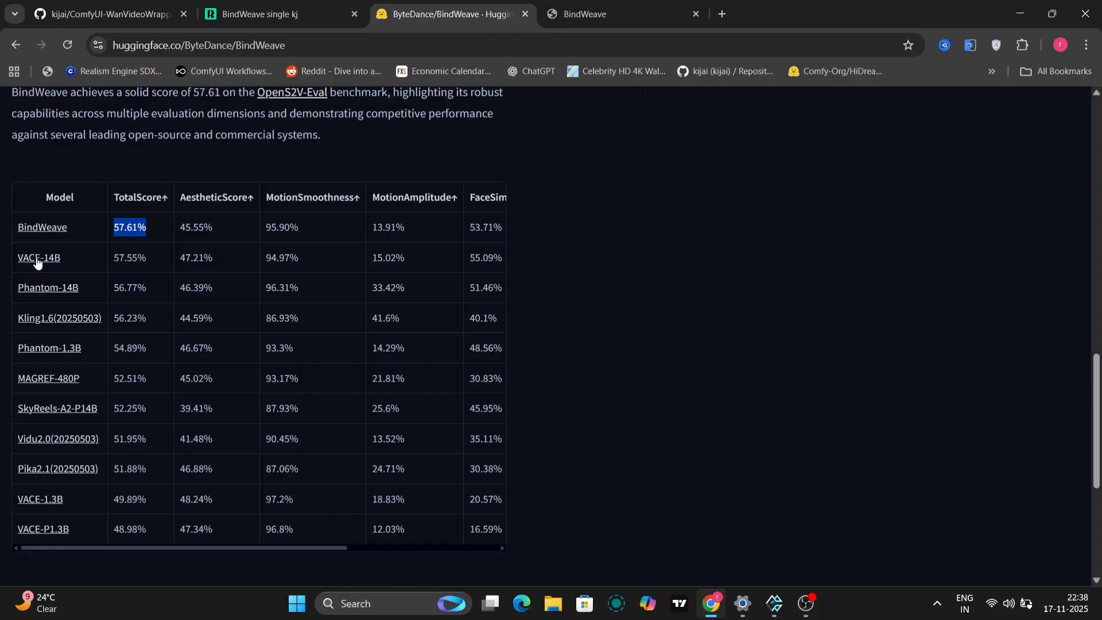
pyautogui.moveTo(146, 185)
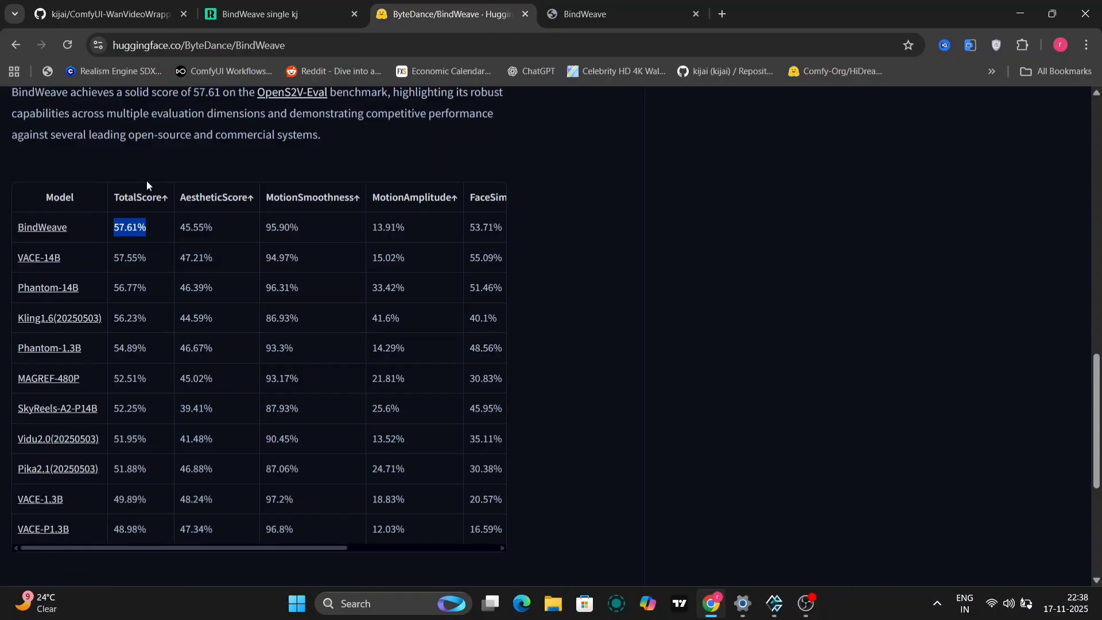
pyautogui.hscroll(3)
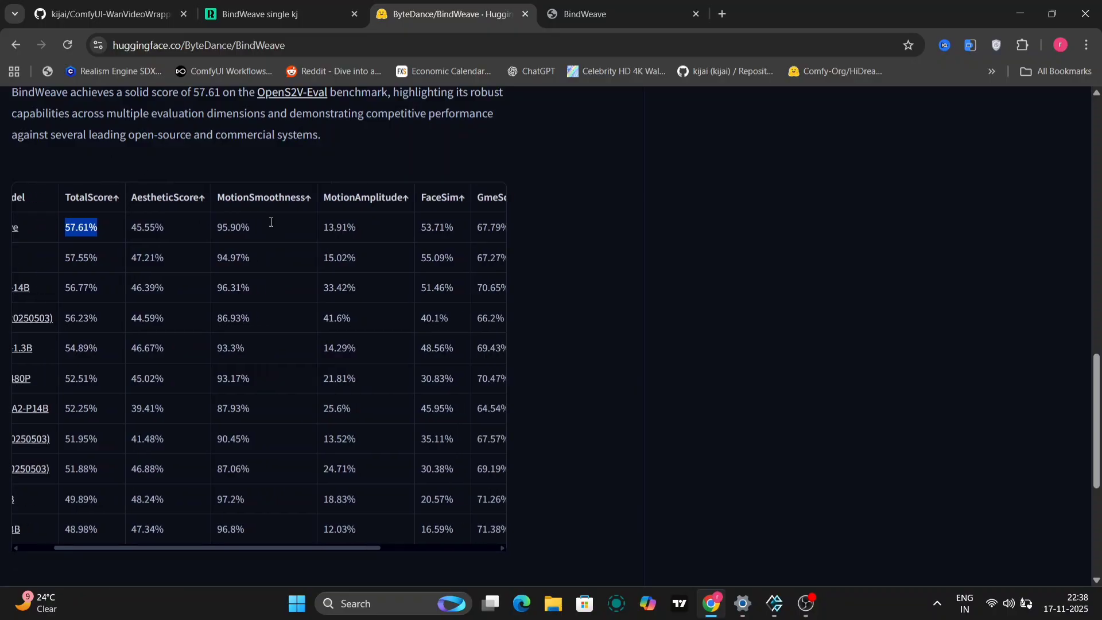
pyautogui.scroll(-3)
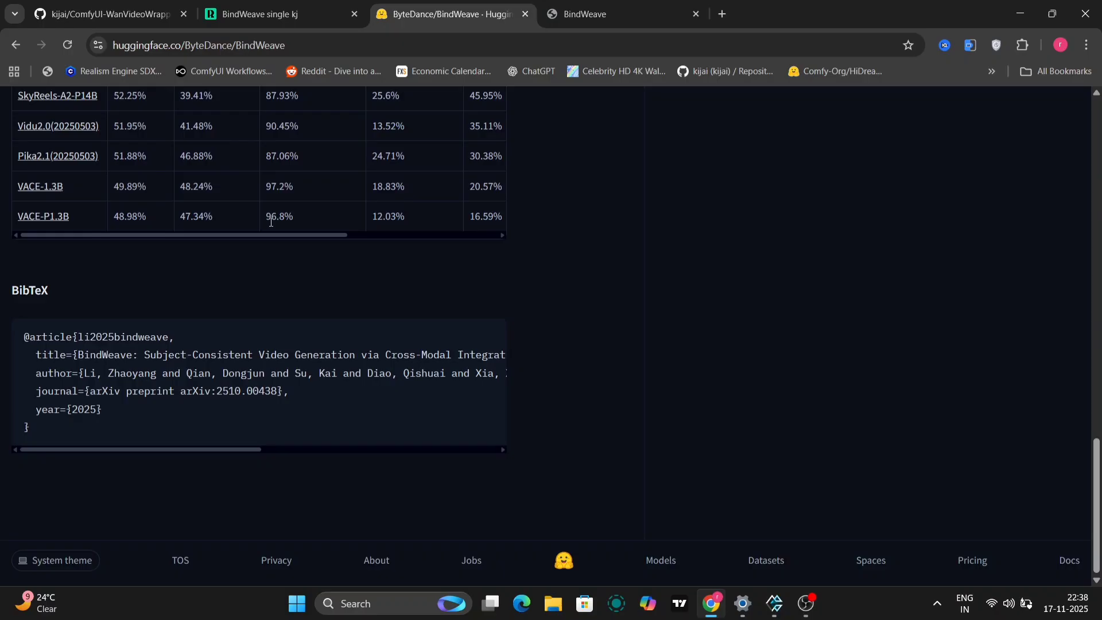
pyautogui.scroll(3)
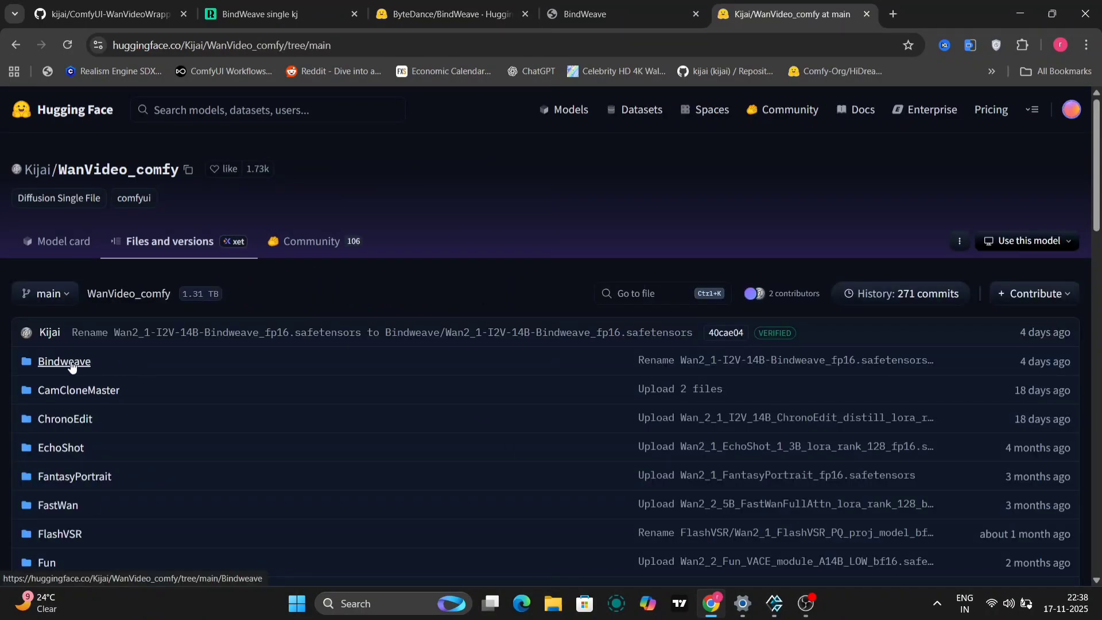
# Step: Open the Bindweave folder holding the 32.9 GB Wan2_1-I2V-14B-Bindweave_fp16 file
pyautogui.click(63, 360)
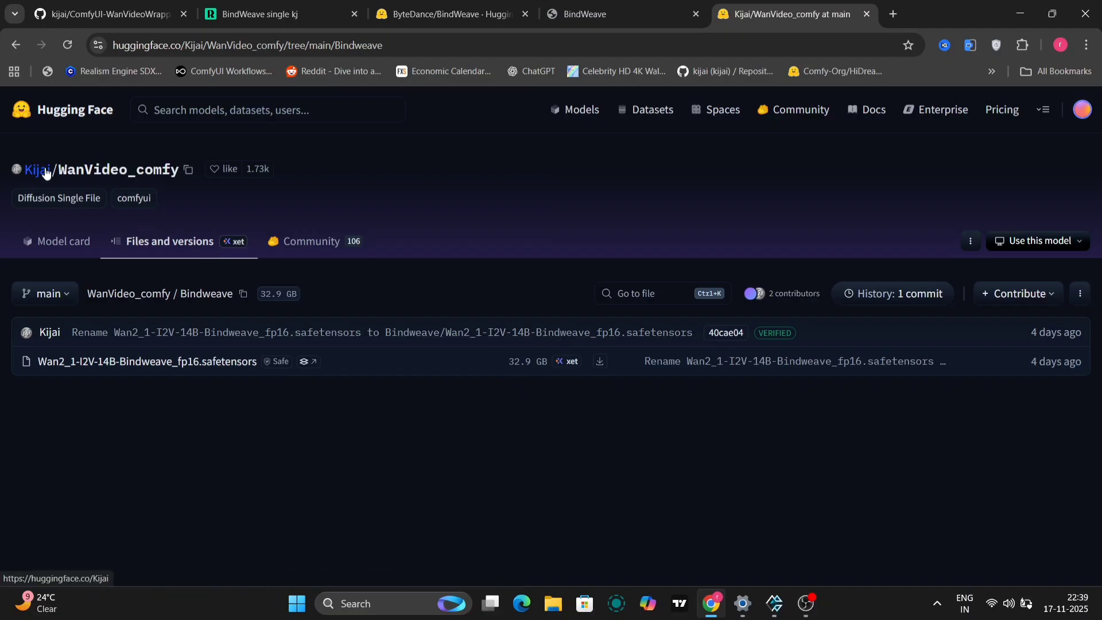
# Step: Open WanVideo_comfy_fp8_scaled's Bindweave folder to view the 17.3 GB fp8 model file
pyautogui.click(36, 169)
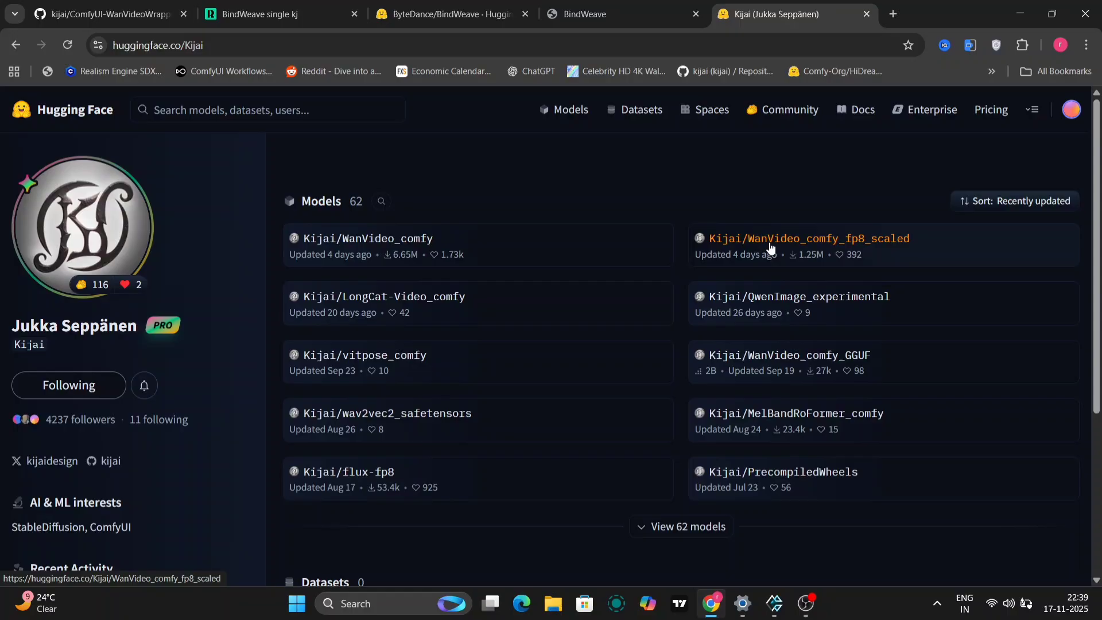
pyautogui.click(808, 238)
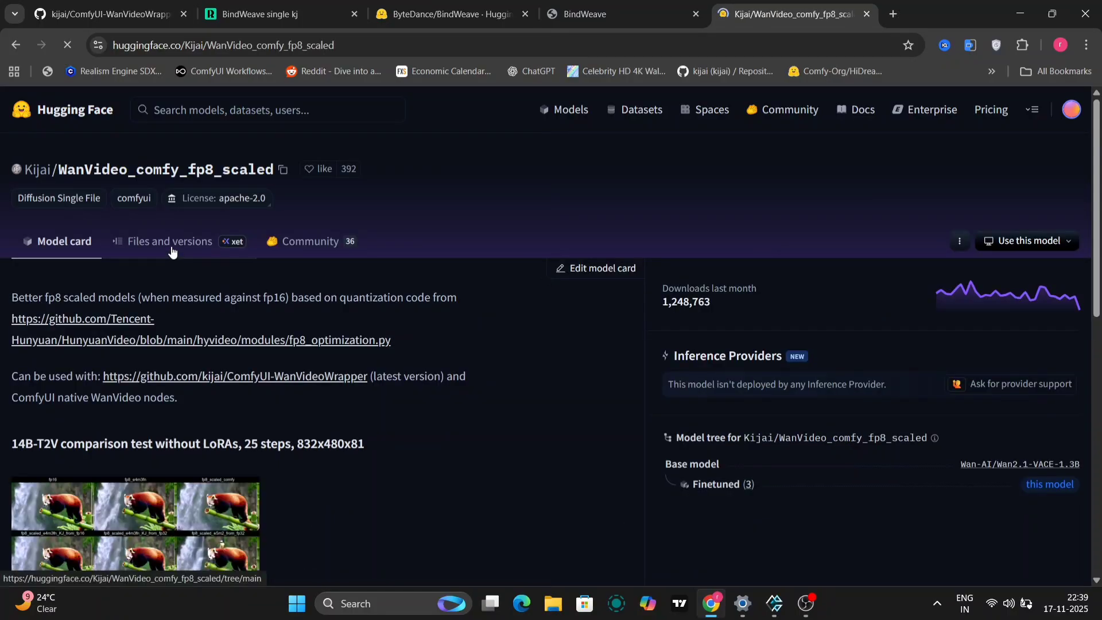
pyautogui.click(168, 241)
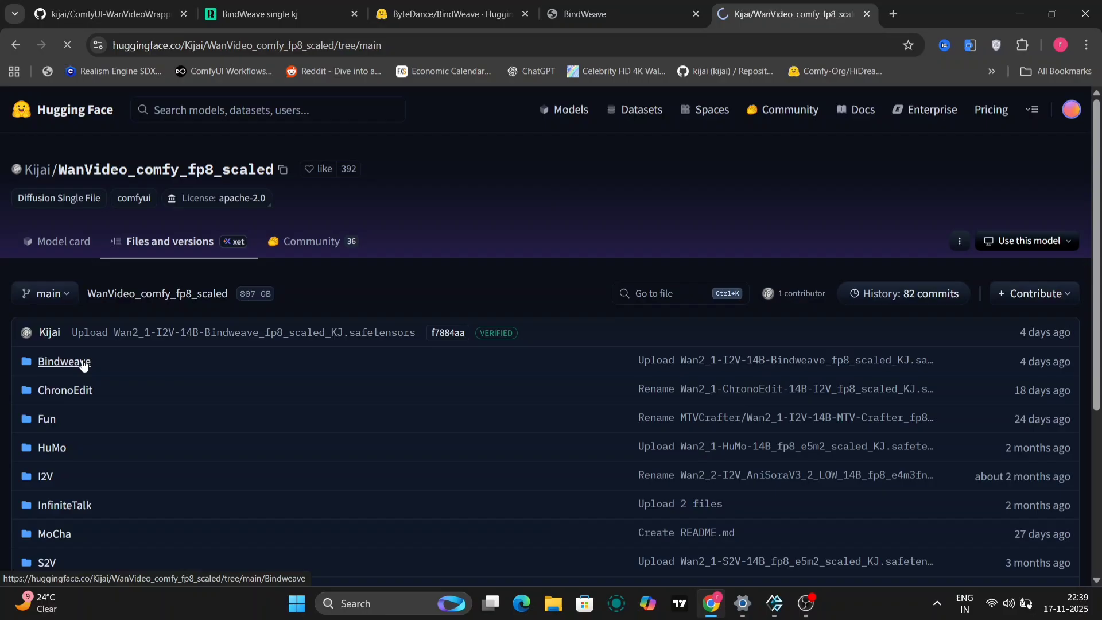
pyautogui.click(63, 361)
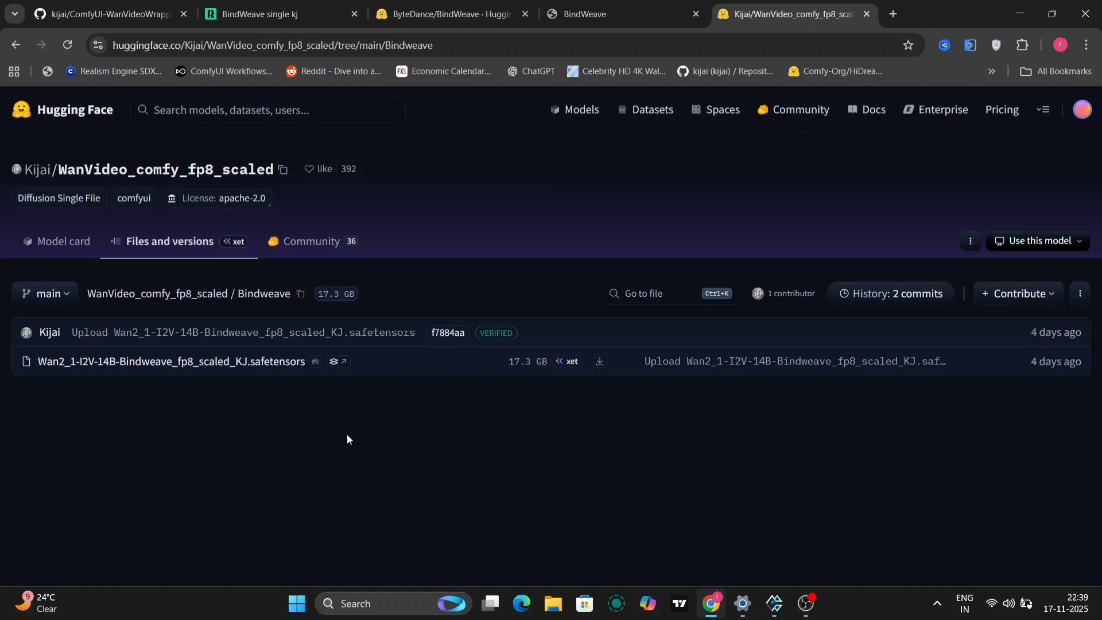
pyautogui.click(274, 13)
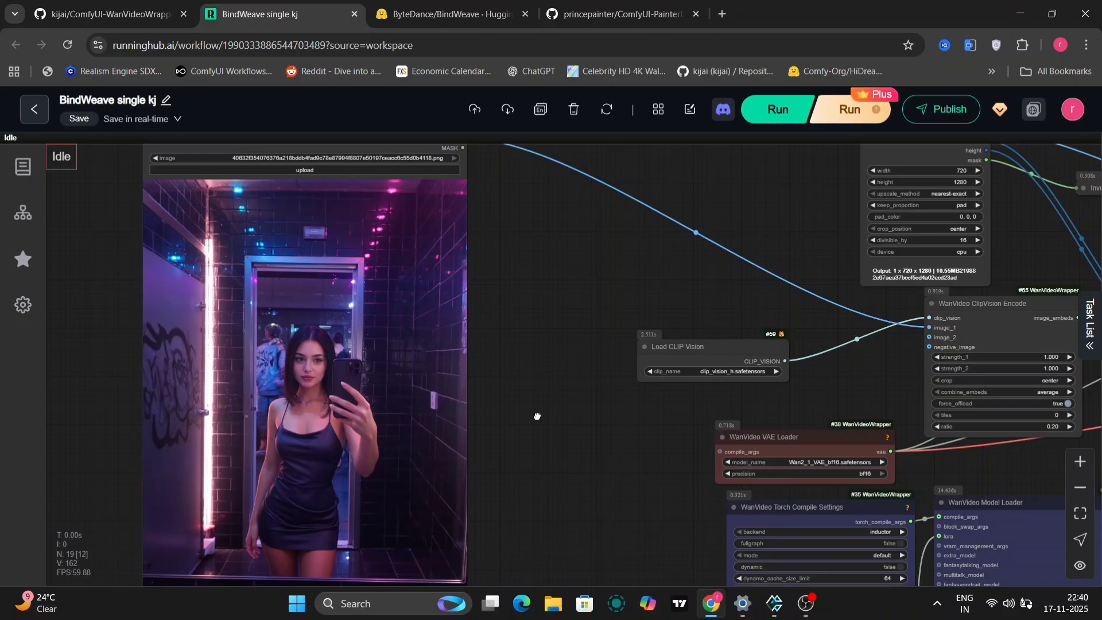
pyautogui.moveTo(537, 415); pyautogui.dragTo(520, 241)
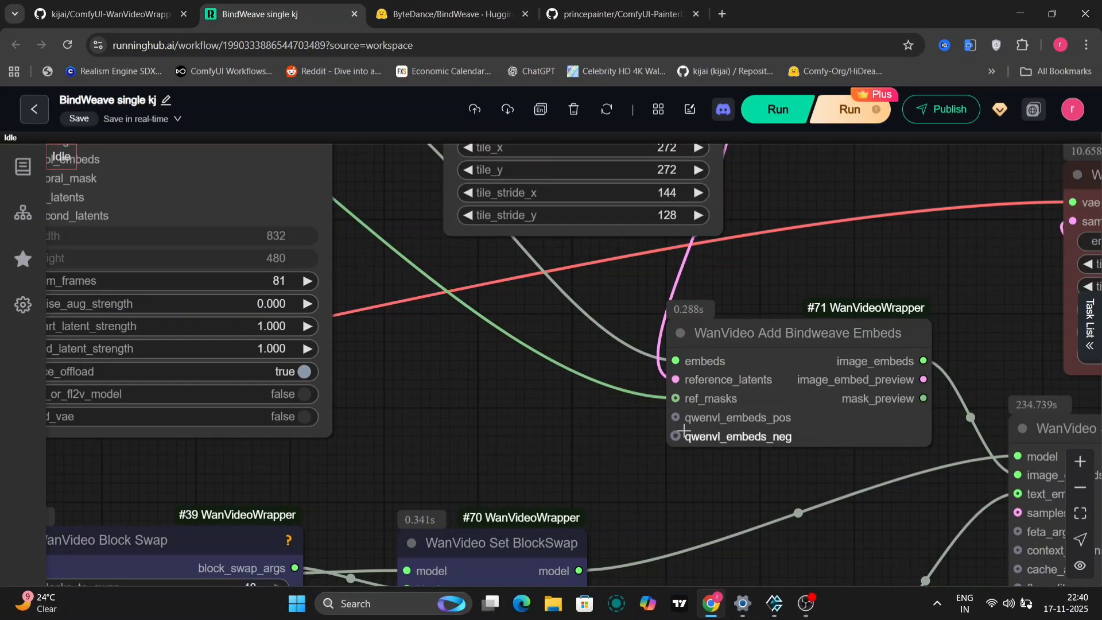
pyautogui.moveTo(685, 417)
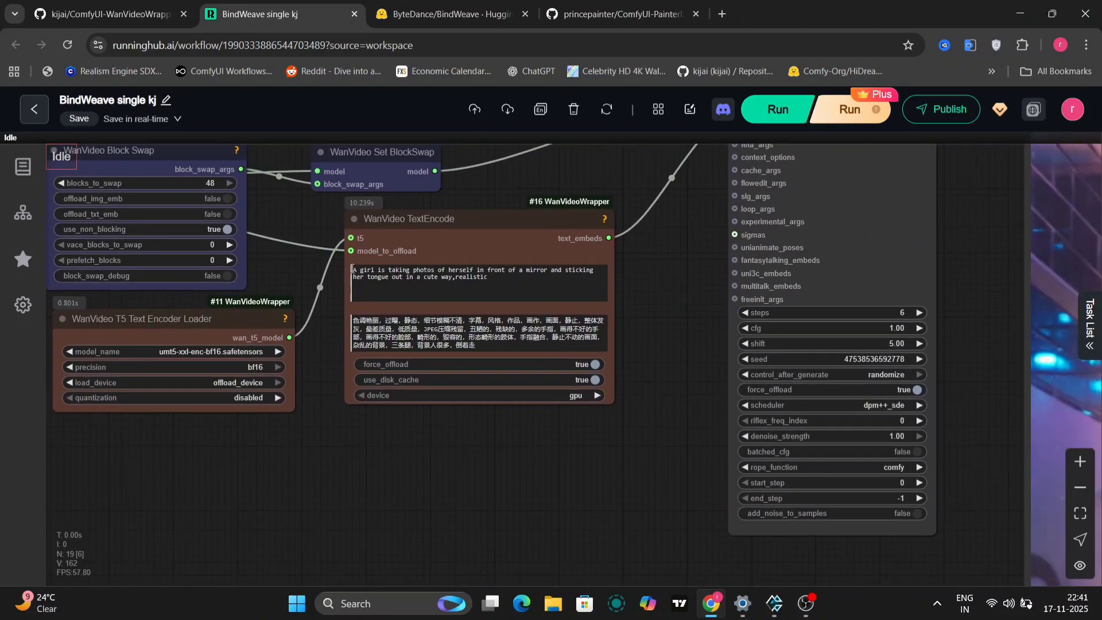
# Step: Select the full mirror-selfie prompt in the WanVideo TextEncode node
pyautogui.tripleClick(476, 273)
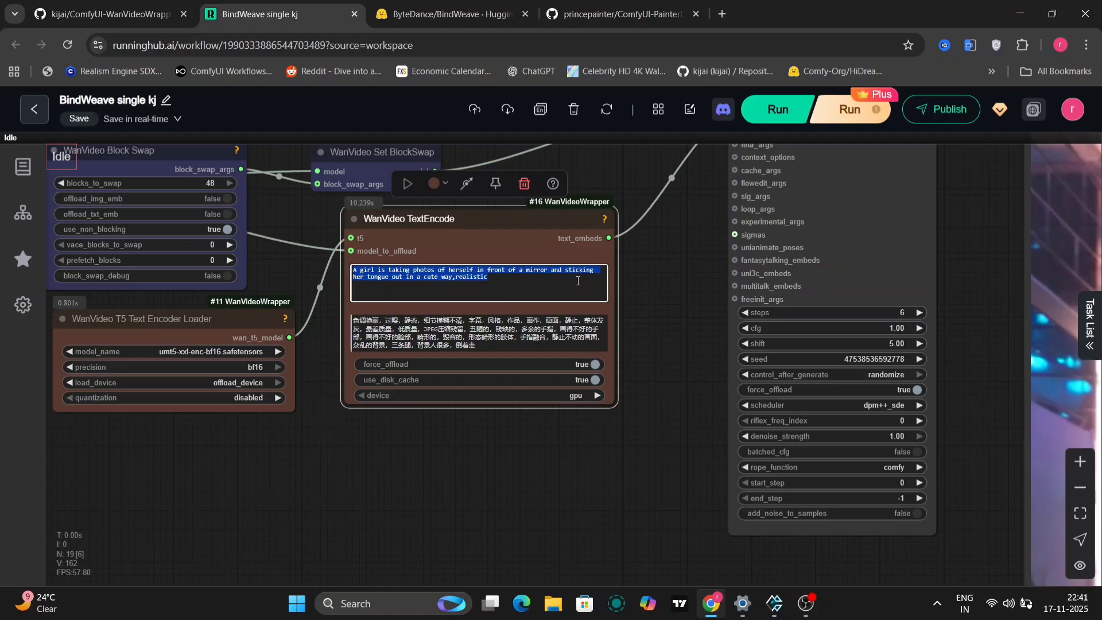
pyautogui.click(559, 511)
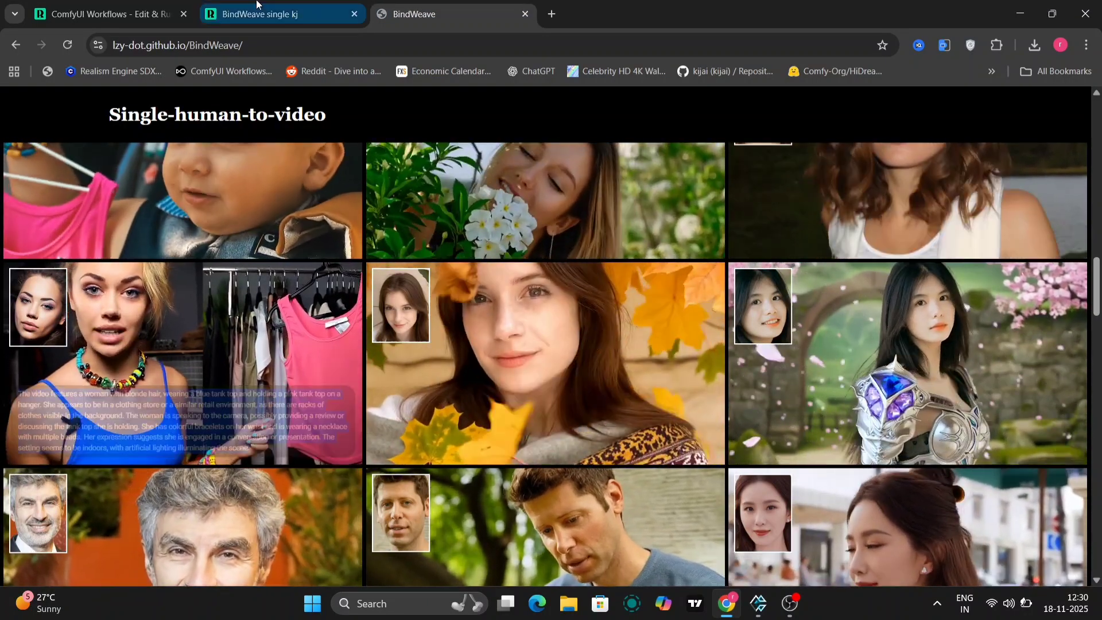
pyautogui.click(274, 14)
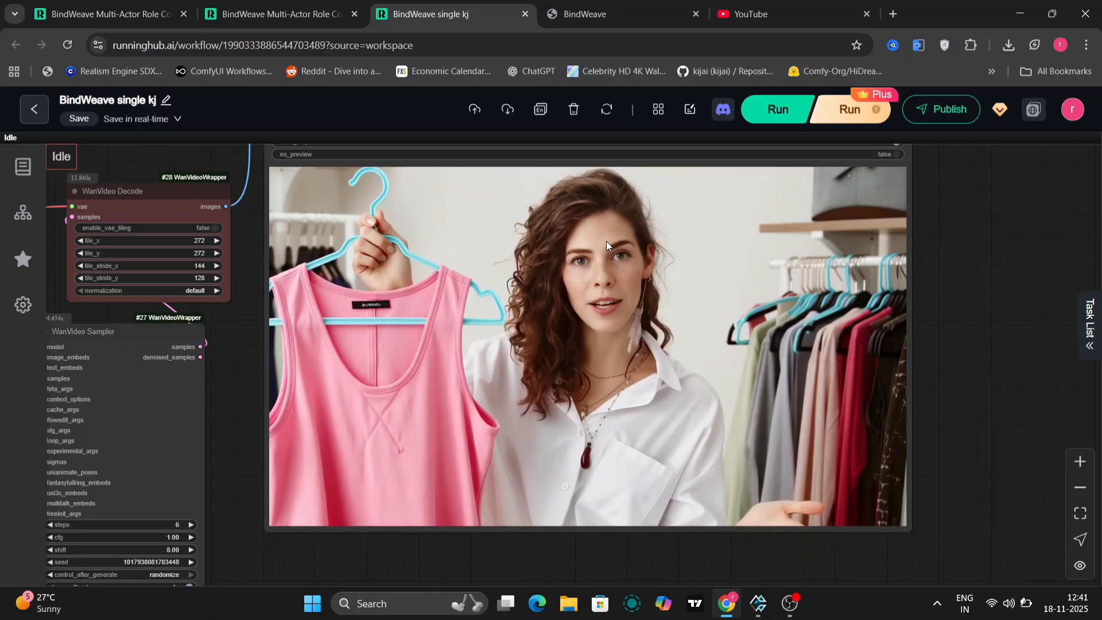
# Step: Bring up the context menu on the generated pink-top clothing-store video preview
pyautogui.rightClick(605, 247)
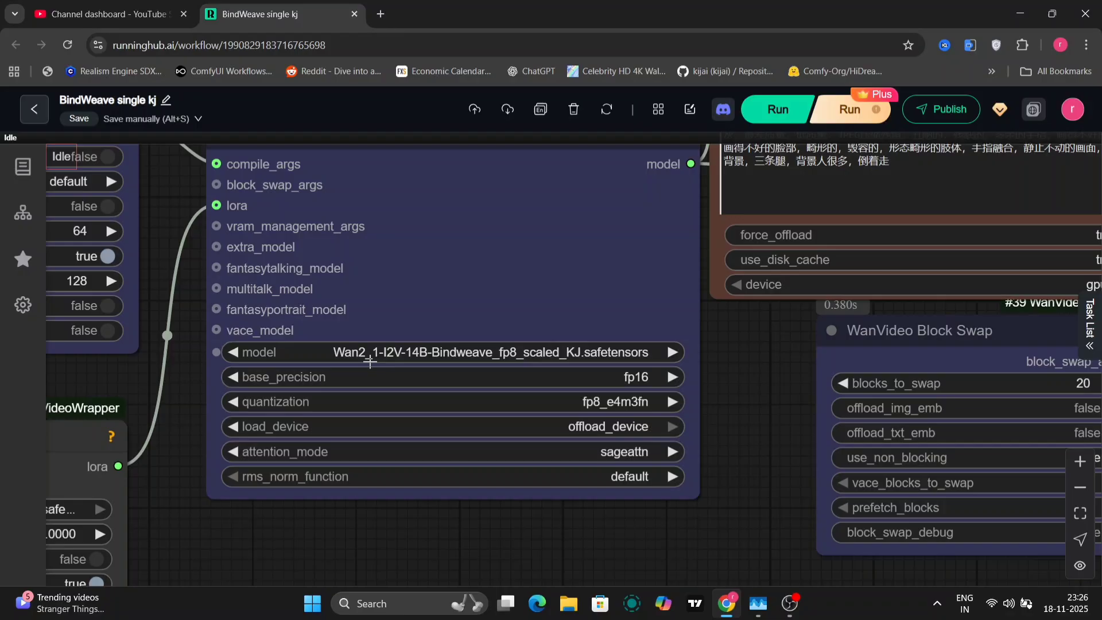
pyautogui.moveTo(492, 359)
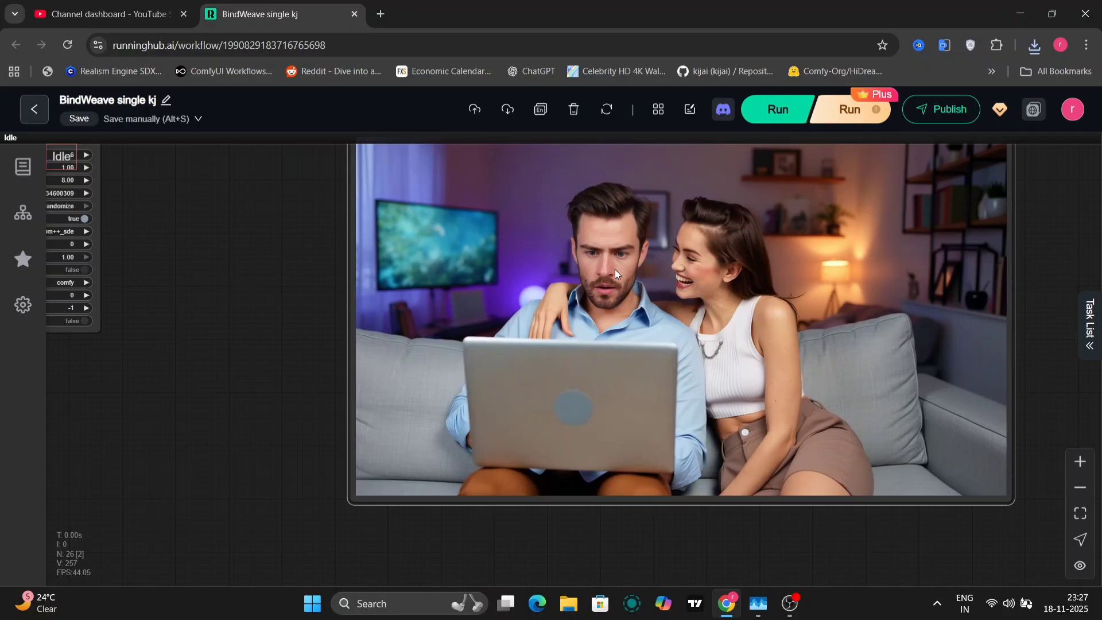
# Step: Change the WanVideo Sampler scheduler to unipc
pyautogui.click(253, 279)
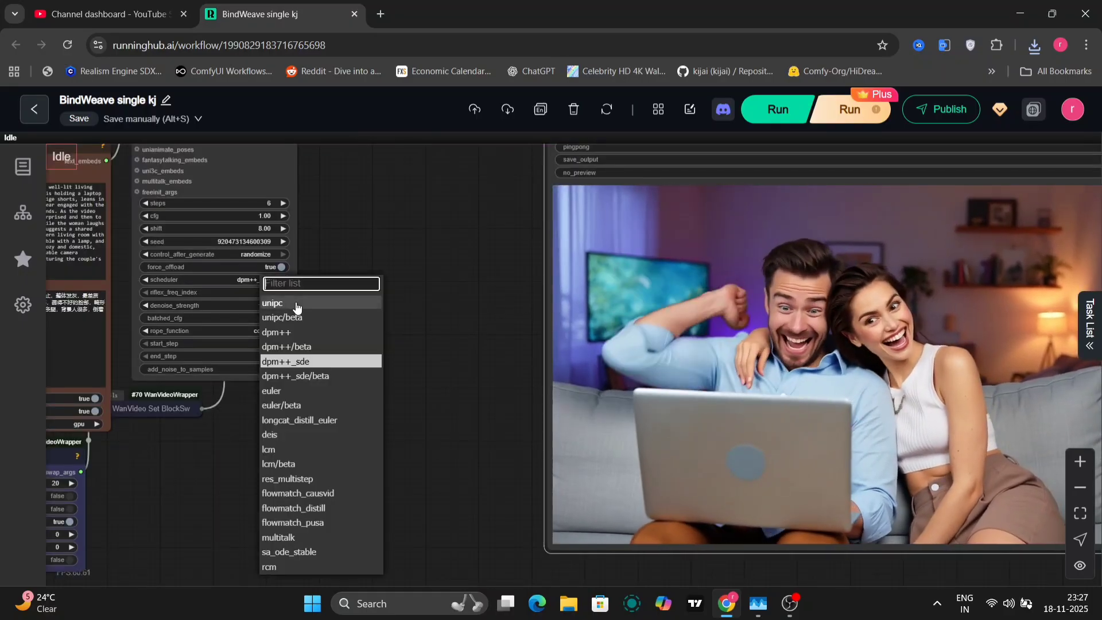
pyautogui.click(272, 303)
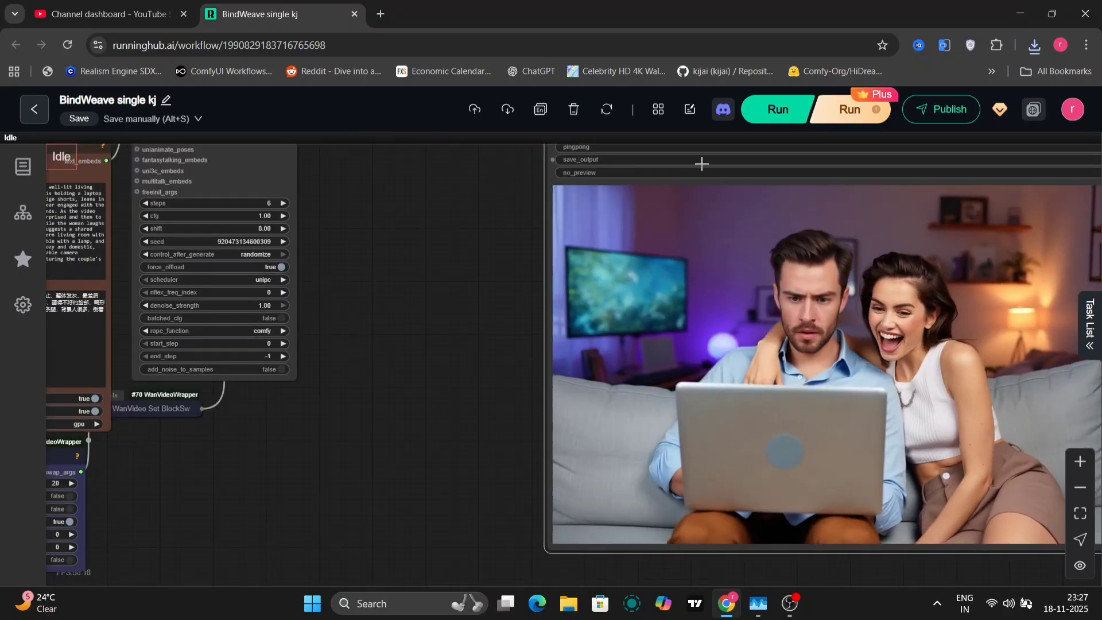
pyautogui.click(776, 109)
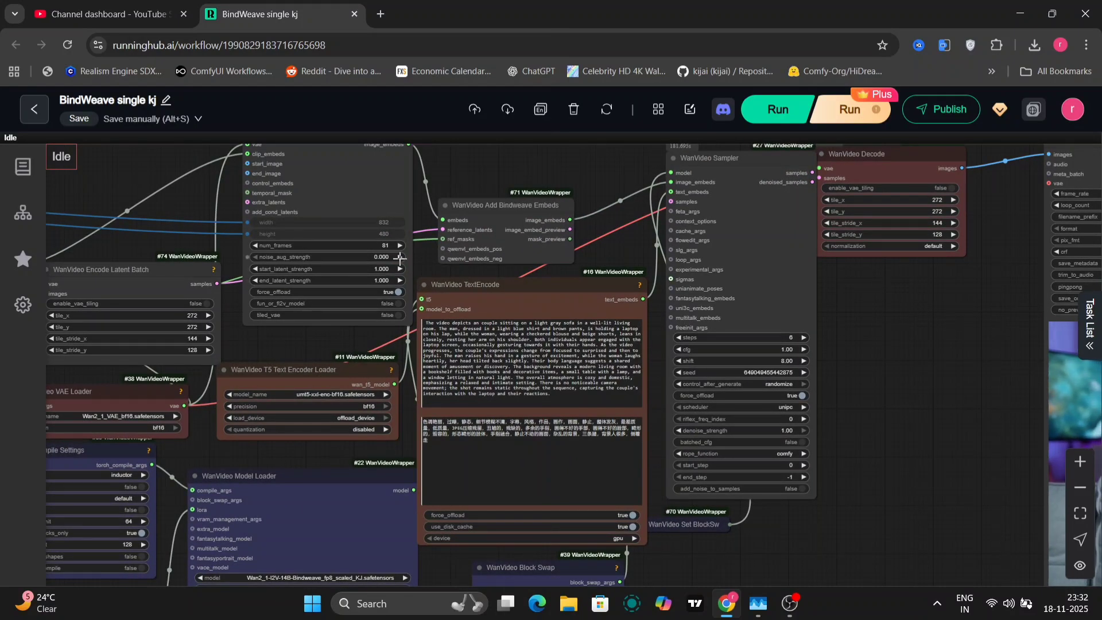
# Step: Increase num_frames above 81 in the Image To Video Encode node
pyautogui.click(399, 245)
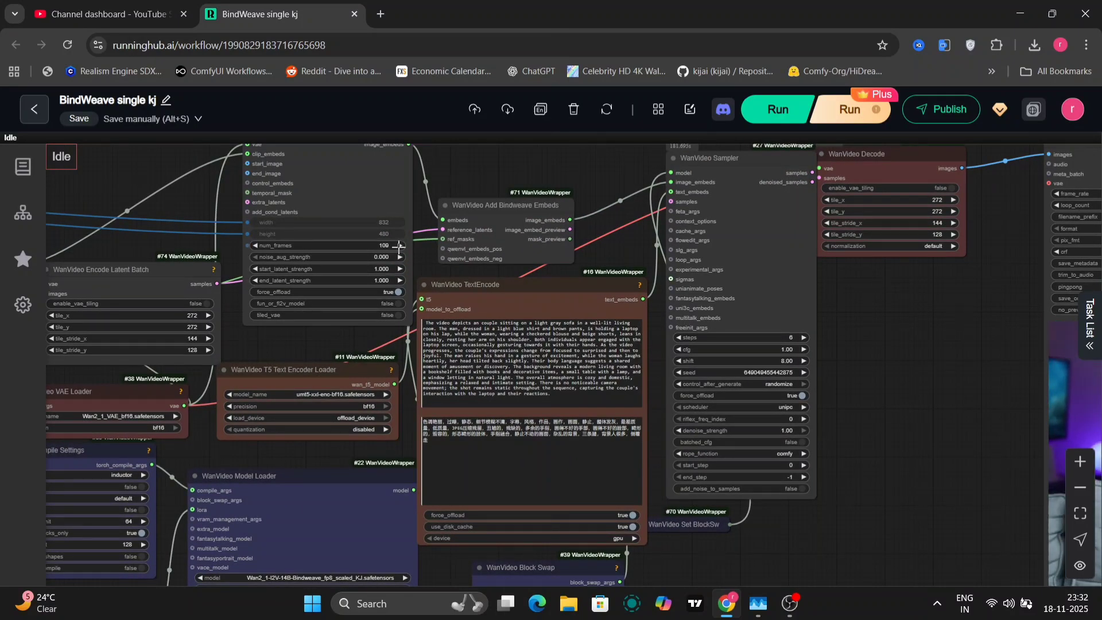
pyautogui.click(398, 245)
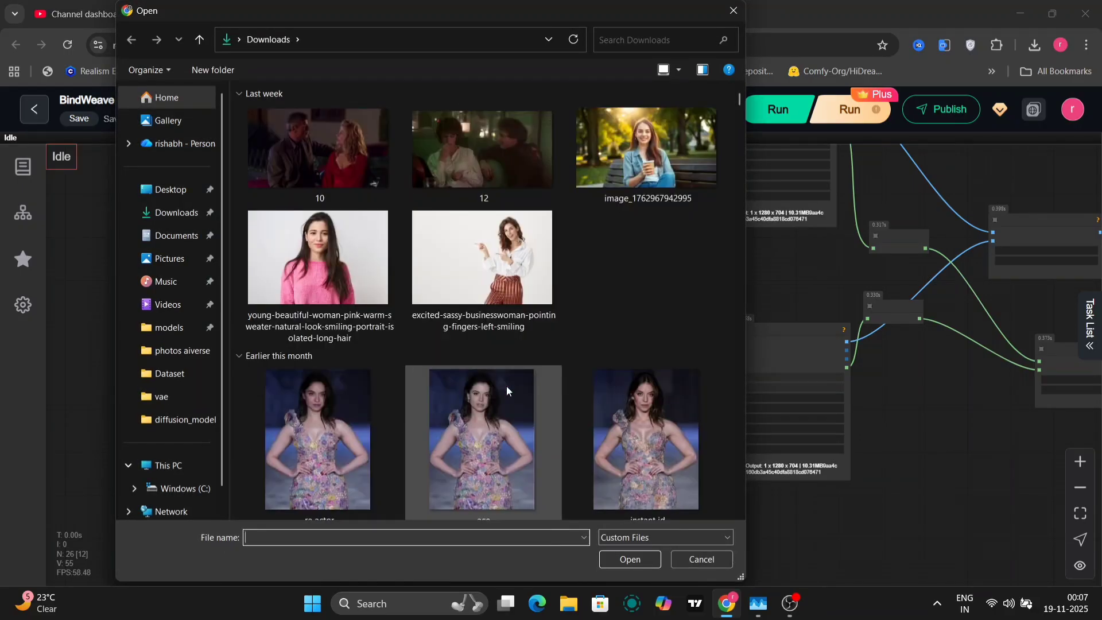
# Step: Pick the woman's reference photo from Downloads in the Load Image upload
pyautogui.click(701, 558)
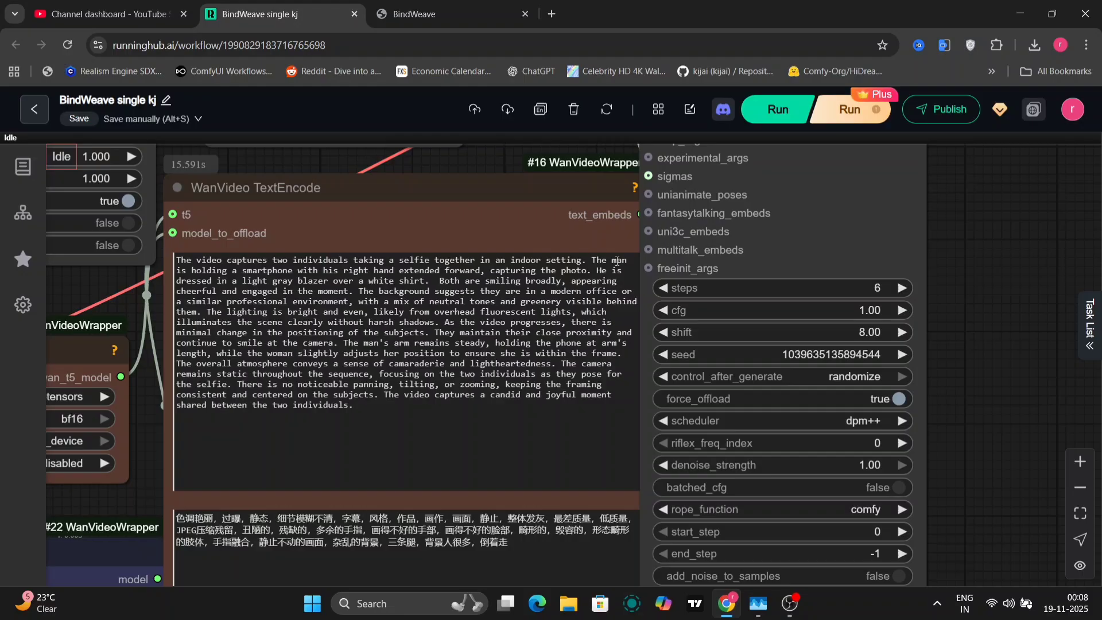
pyautogui.moveTo(470, 272)
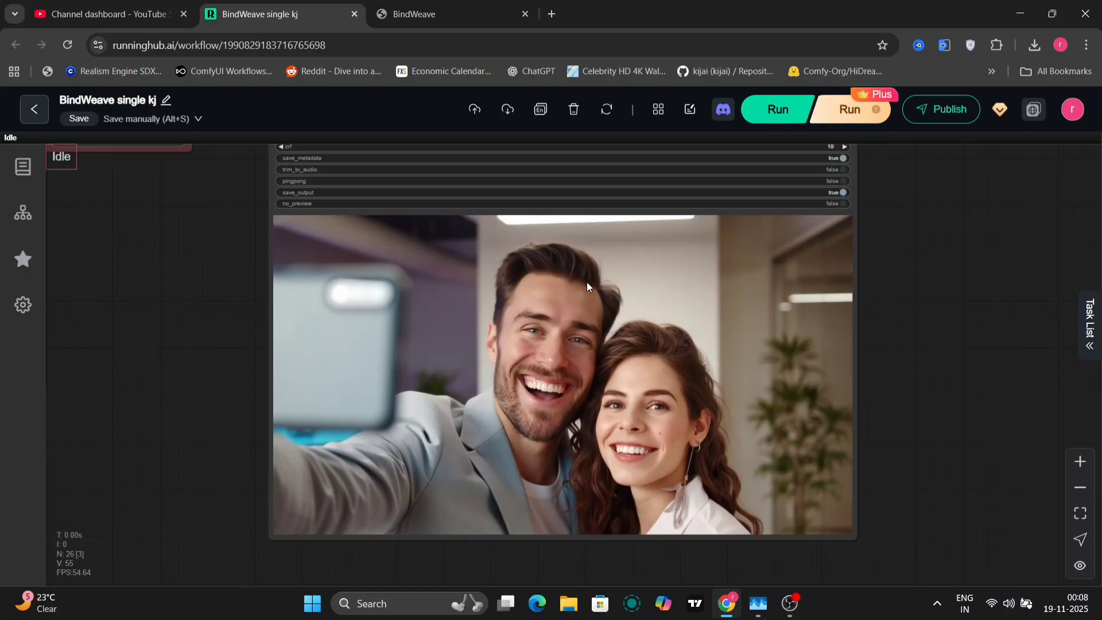
# Step: Save the couple's office selfie video preview from the Video Combine node
pyautogui.rightClick(586, 287)
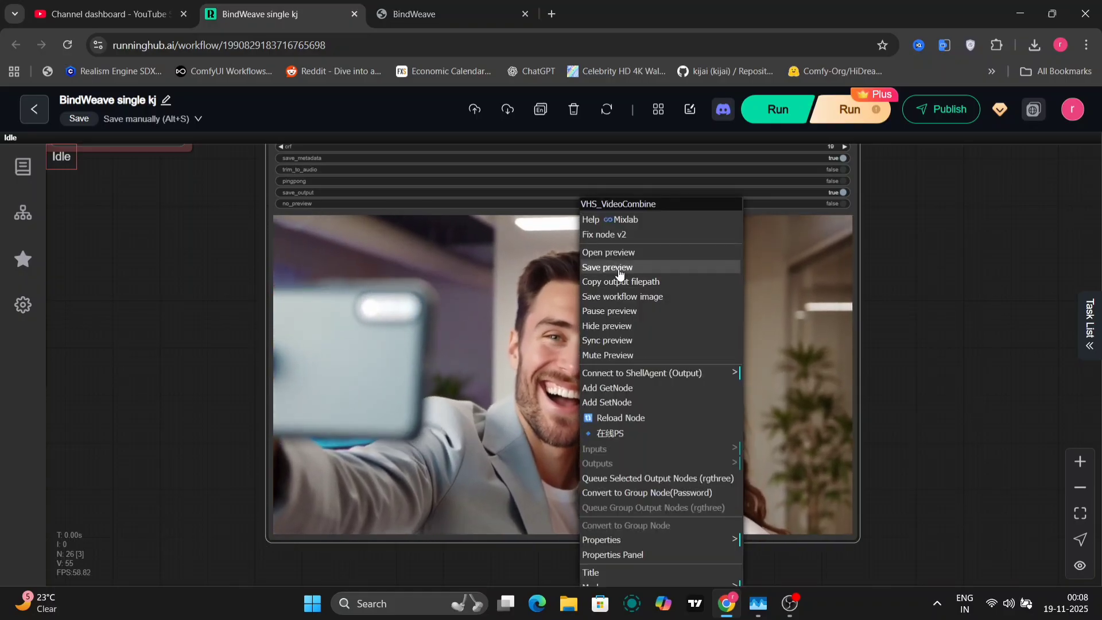
pyautogui.click(607, 267)
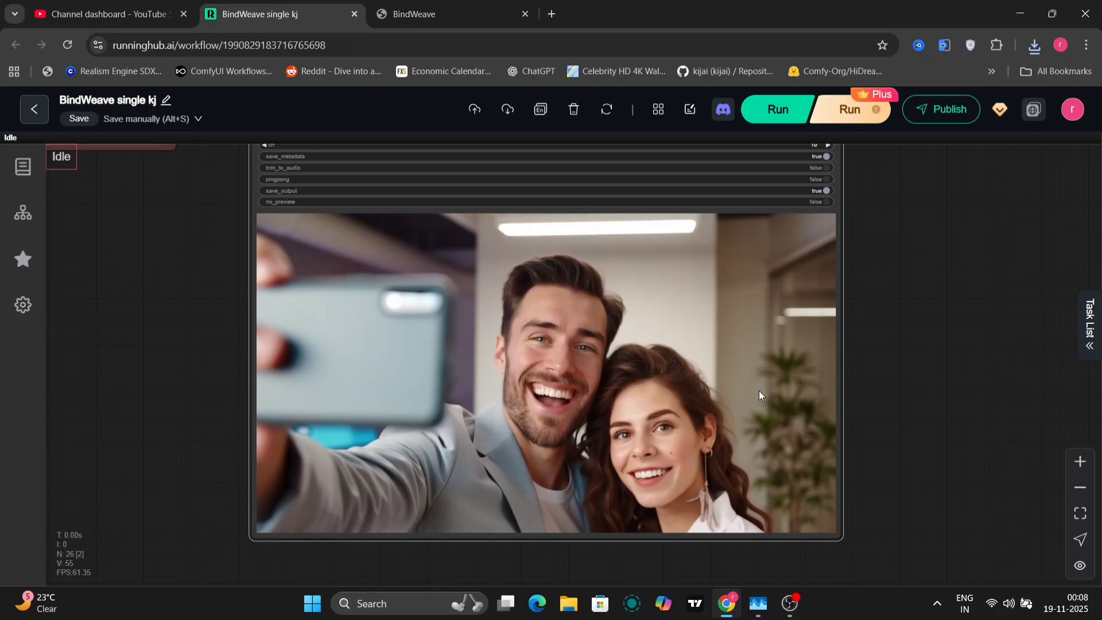
pyautogui.moveTo(759, 395); pyautogui.dragTo(864, 532)
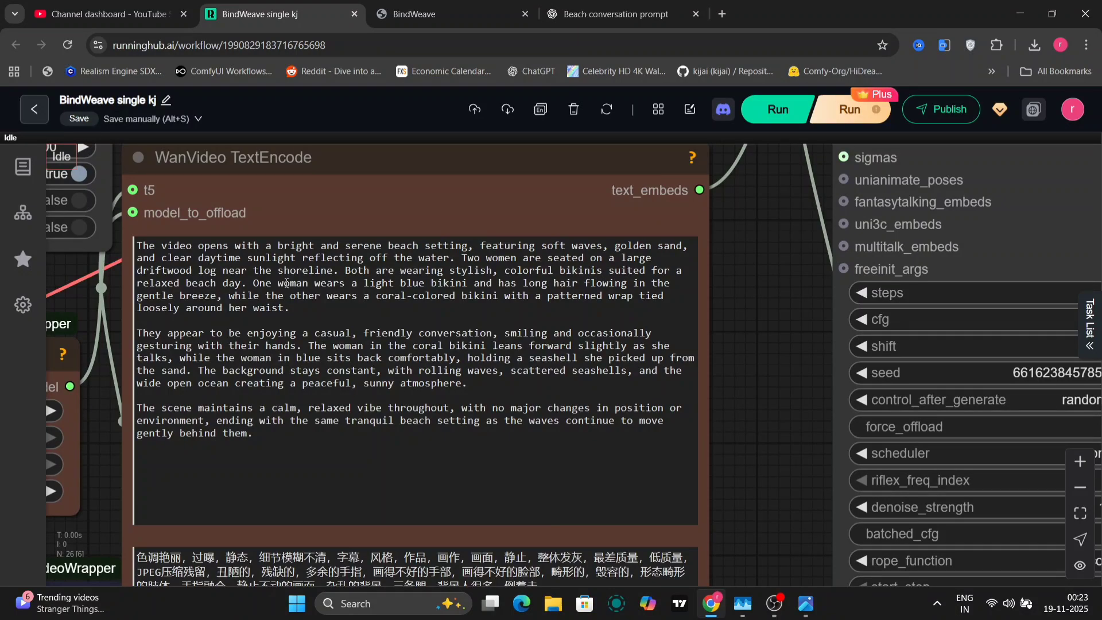
pyautogui.moveTo(759, 285)
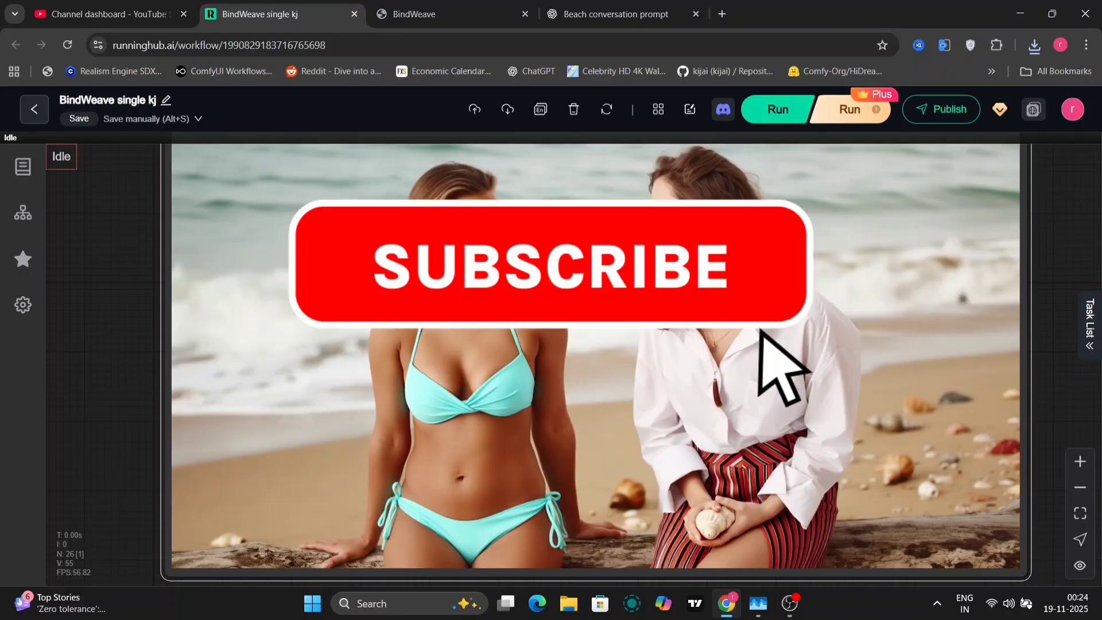
# Step: Run the workflow with the prompt of two women chatting on a driftwood log
pyautogui.click(547, 265)
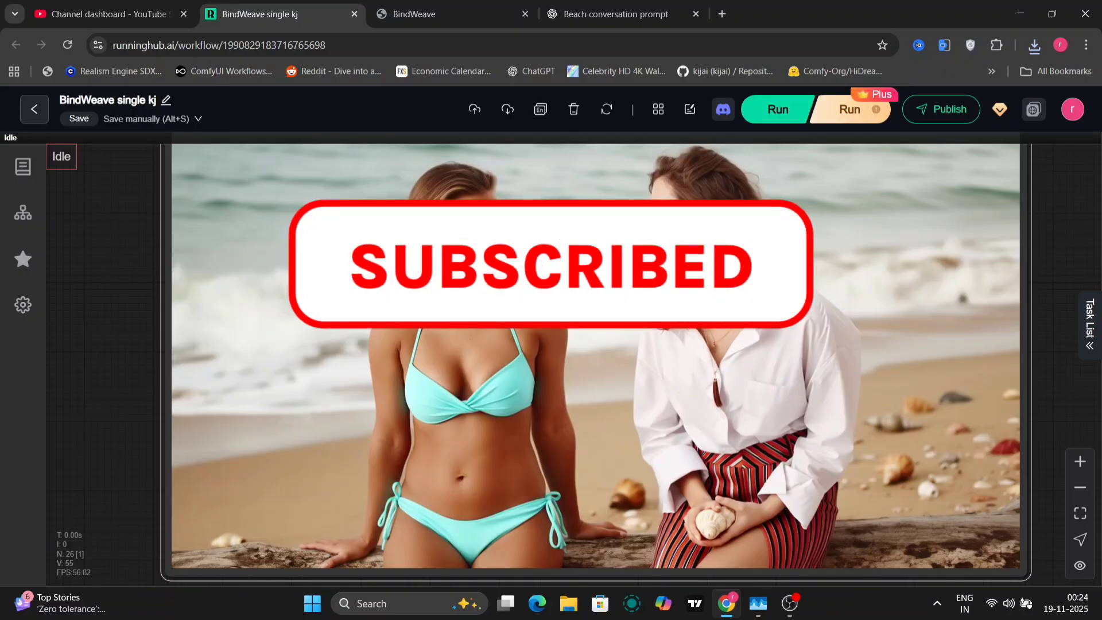